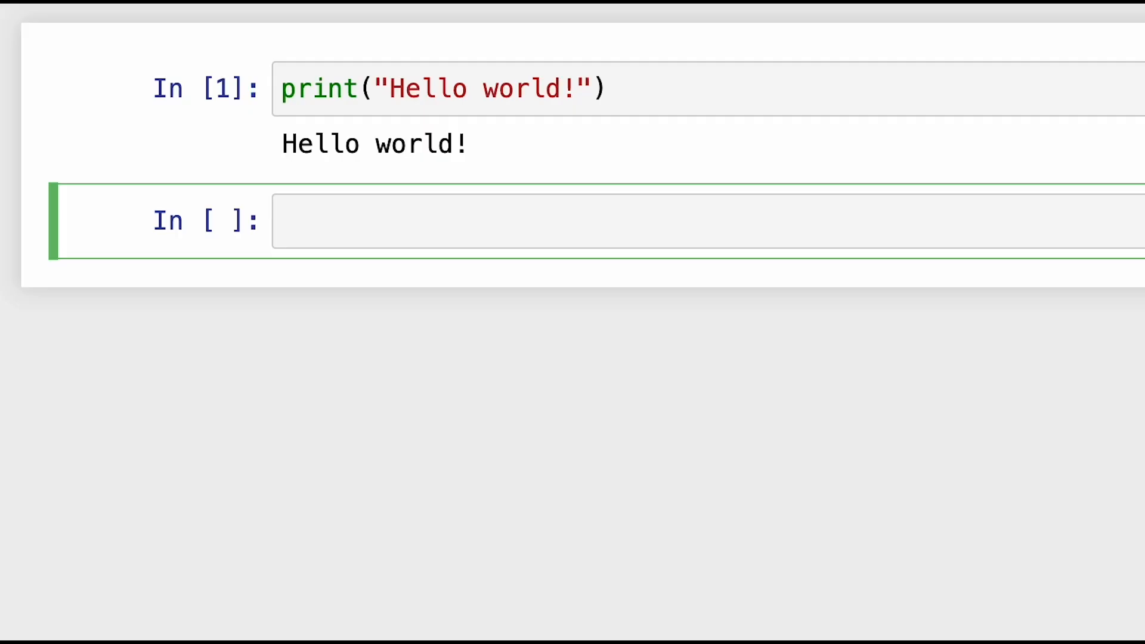
Run import __hello__ to print 'Hello world!', then run another import in a new cell.
text(import __hel)
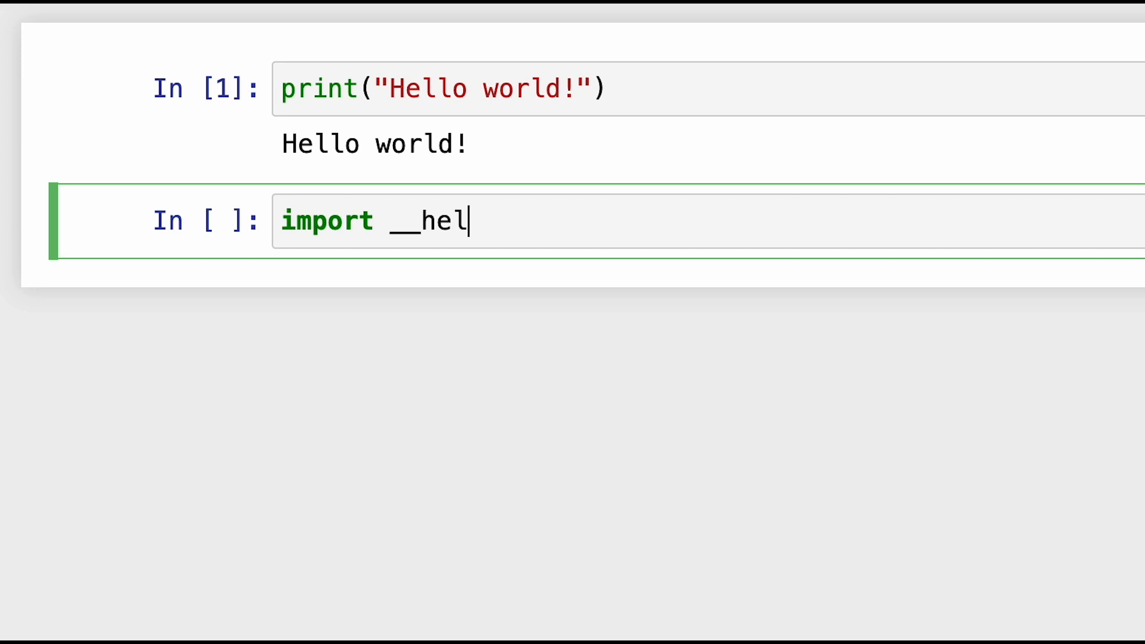
key(shift+enter)
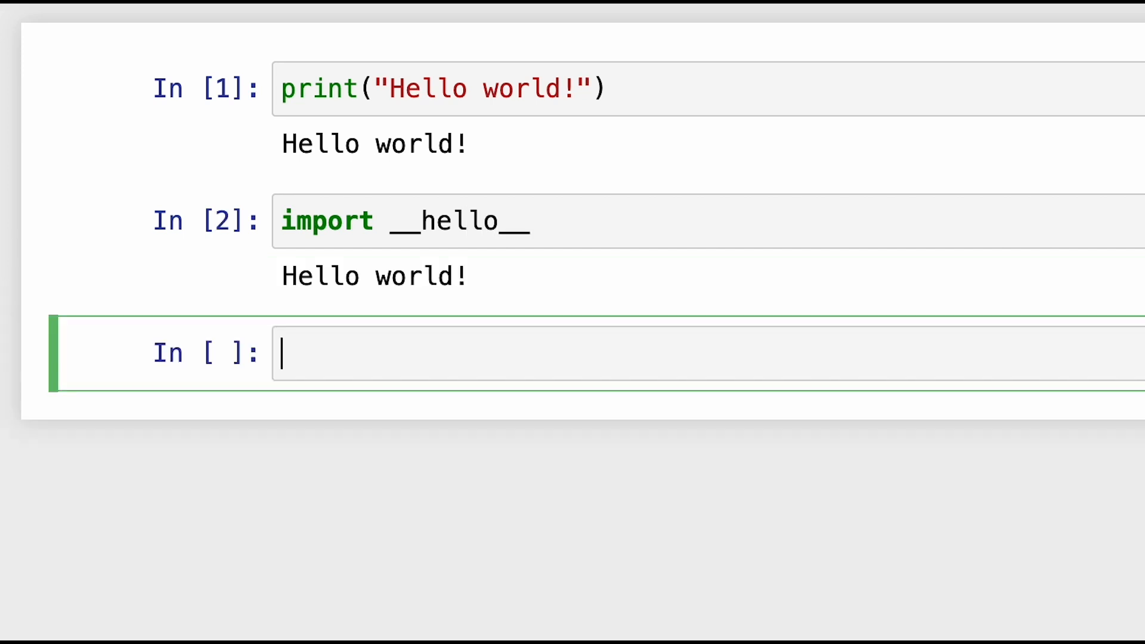
text(im)
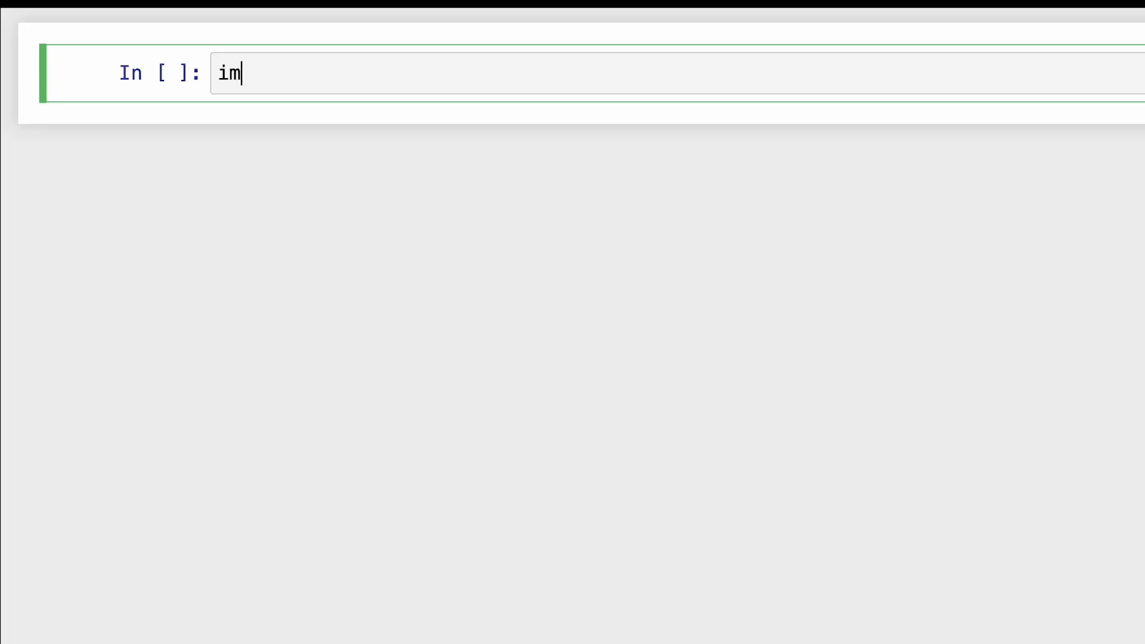
key(Shift+Enter)
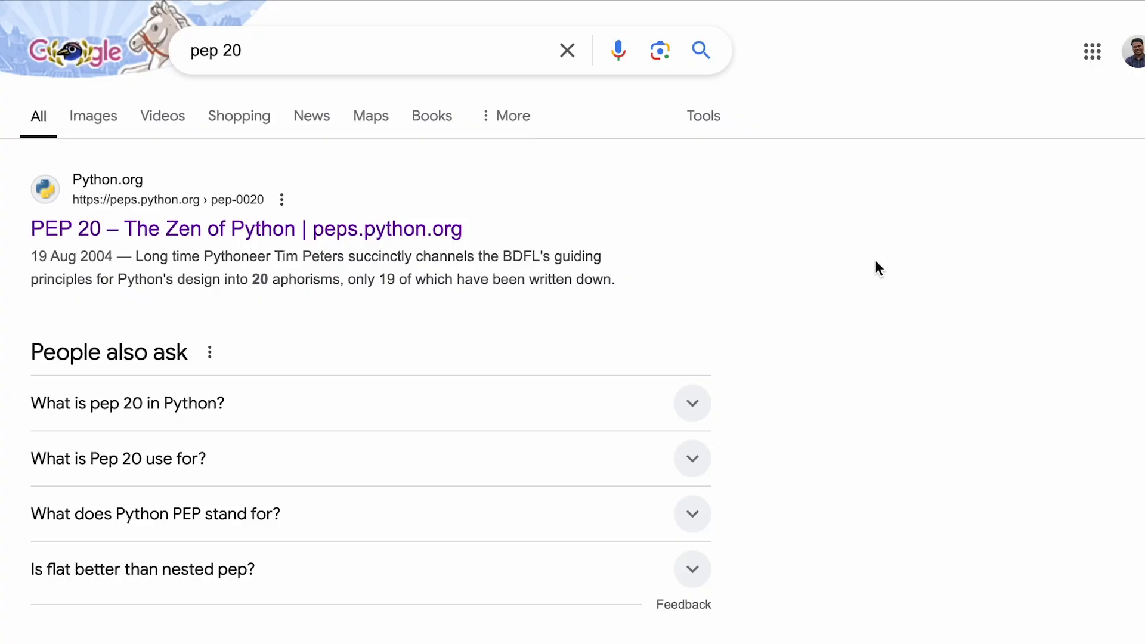
mouse_move(314, 228)
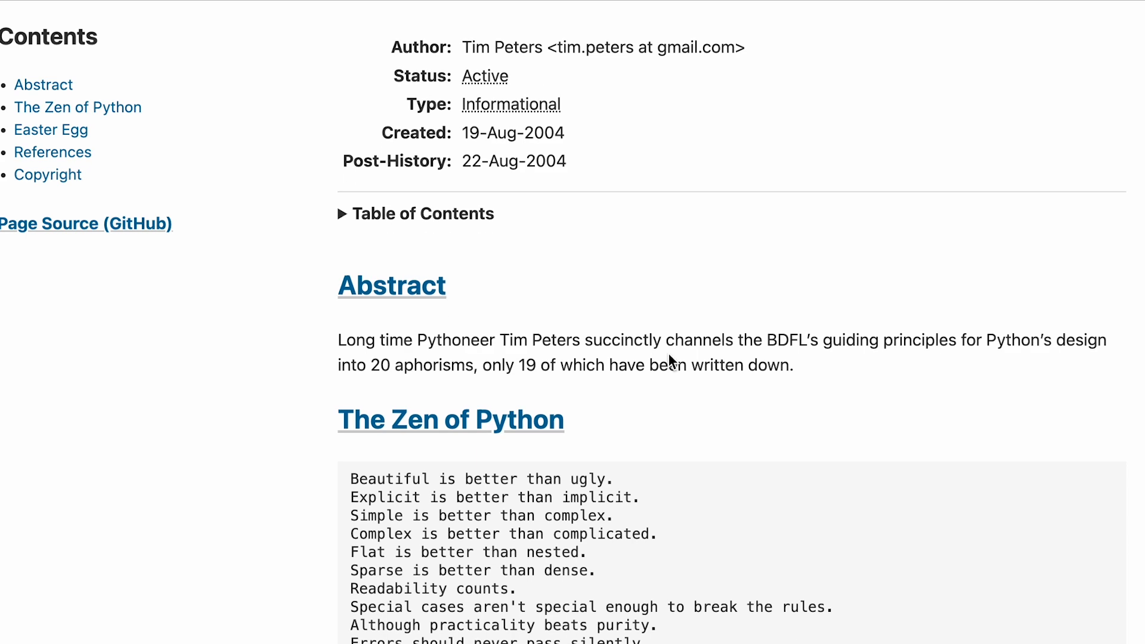
Scroll the PEP 20 page down to The Zen of Python aphorisms.
scroll(down, 3)
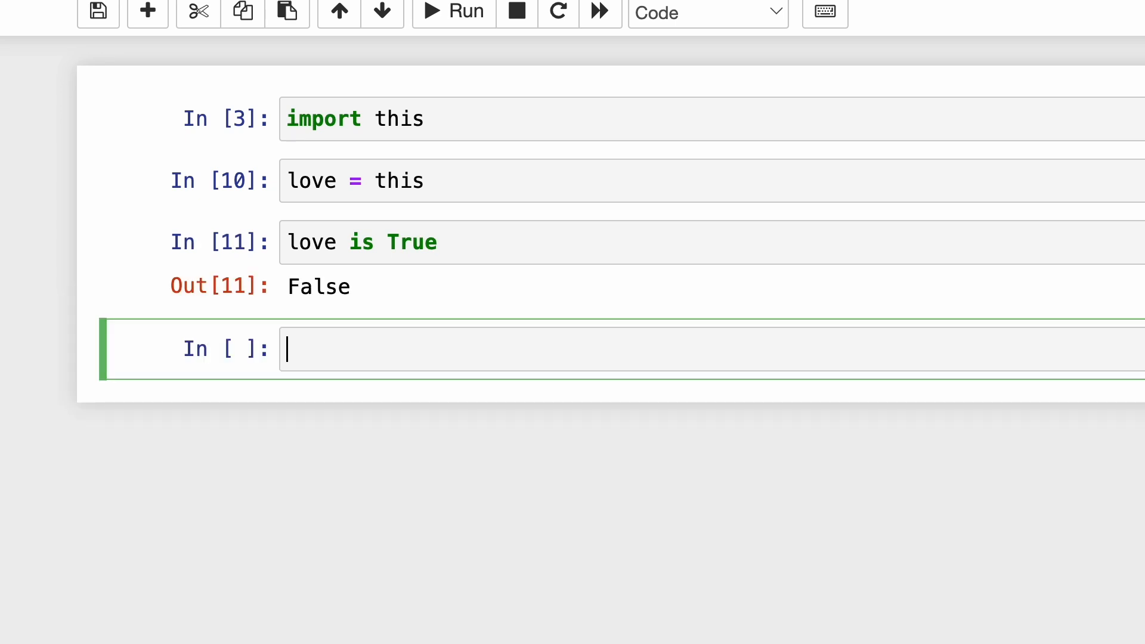
Evaluate 'love is False' and 'love is True or False', then start typing 'love is love'.
text(love is False)
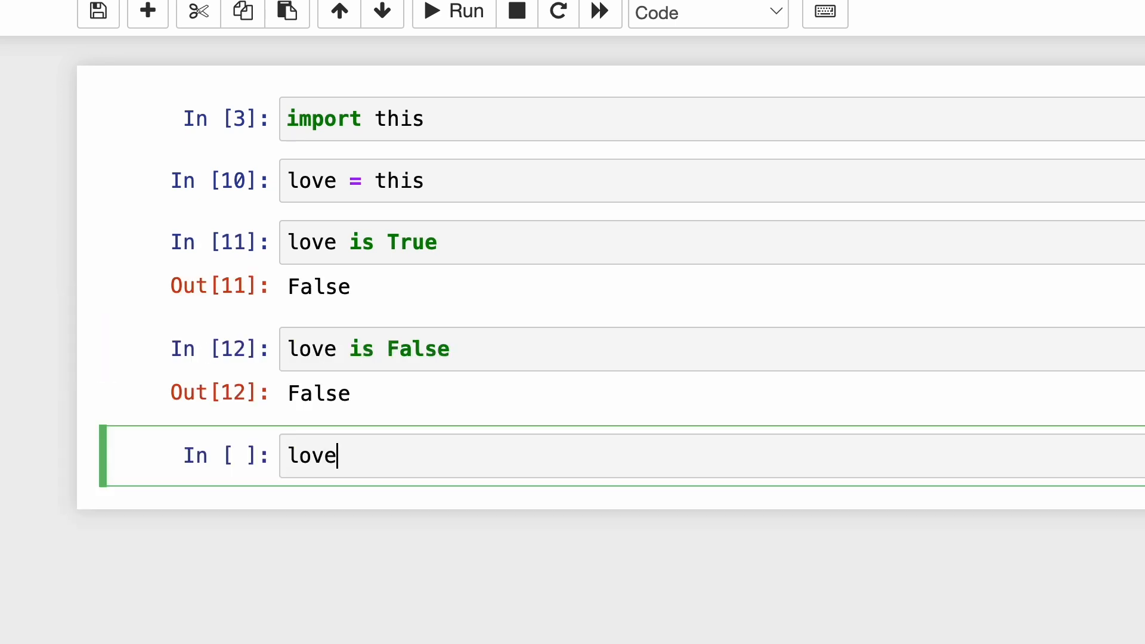
text(is True or F)
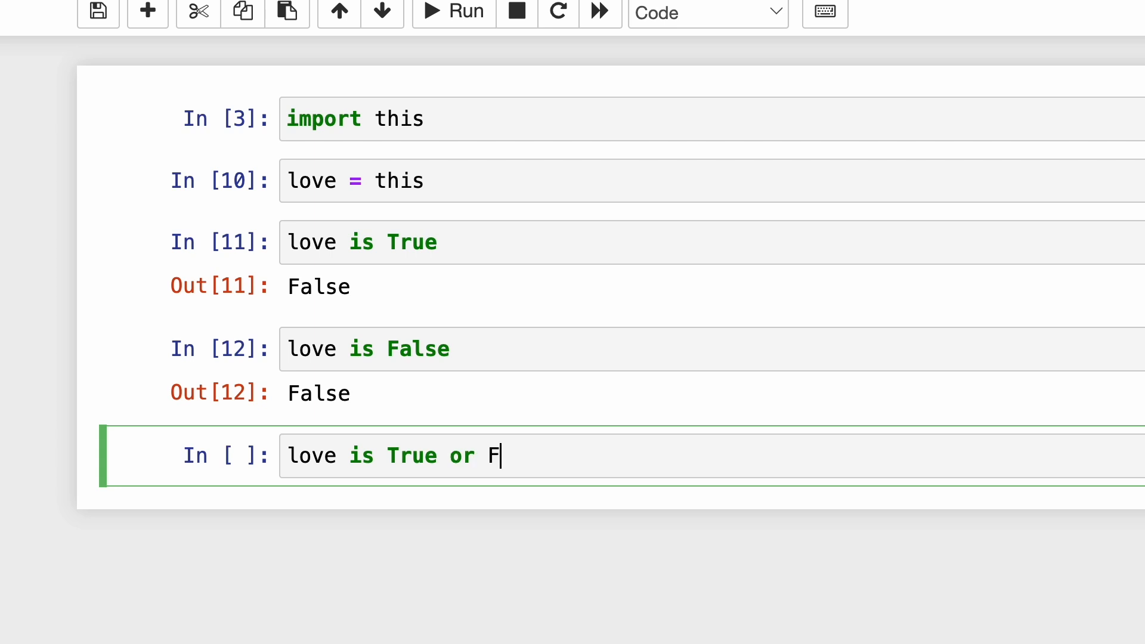
key(shift+enter)
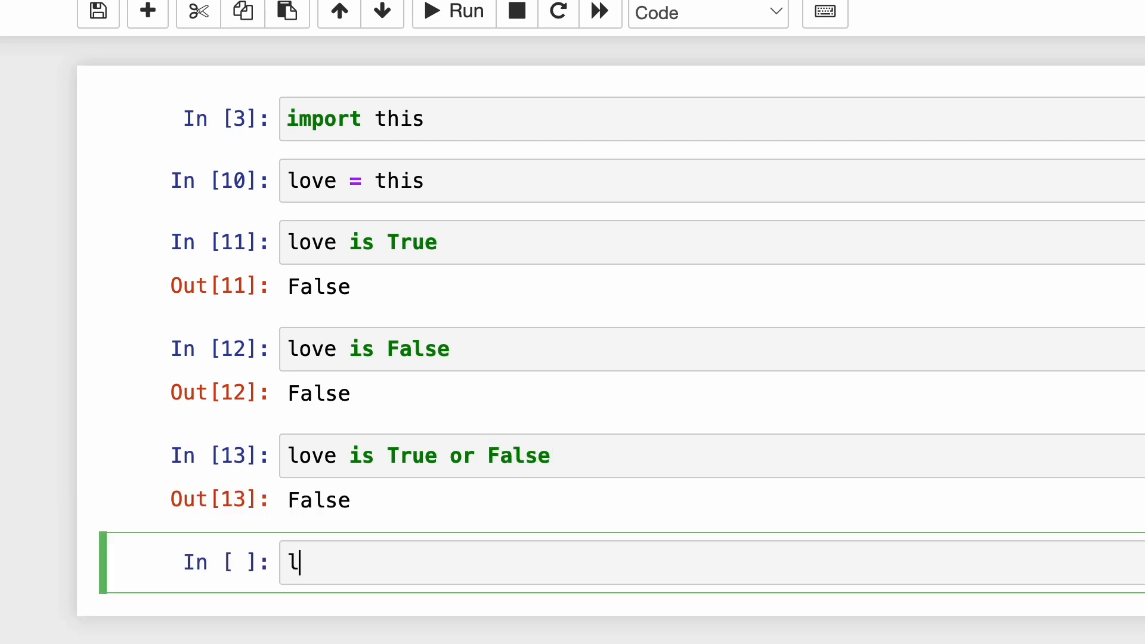
text(ove is love)
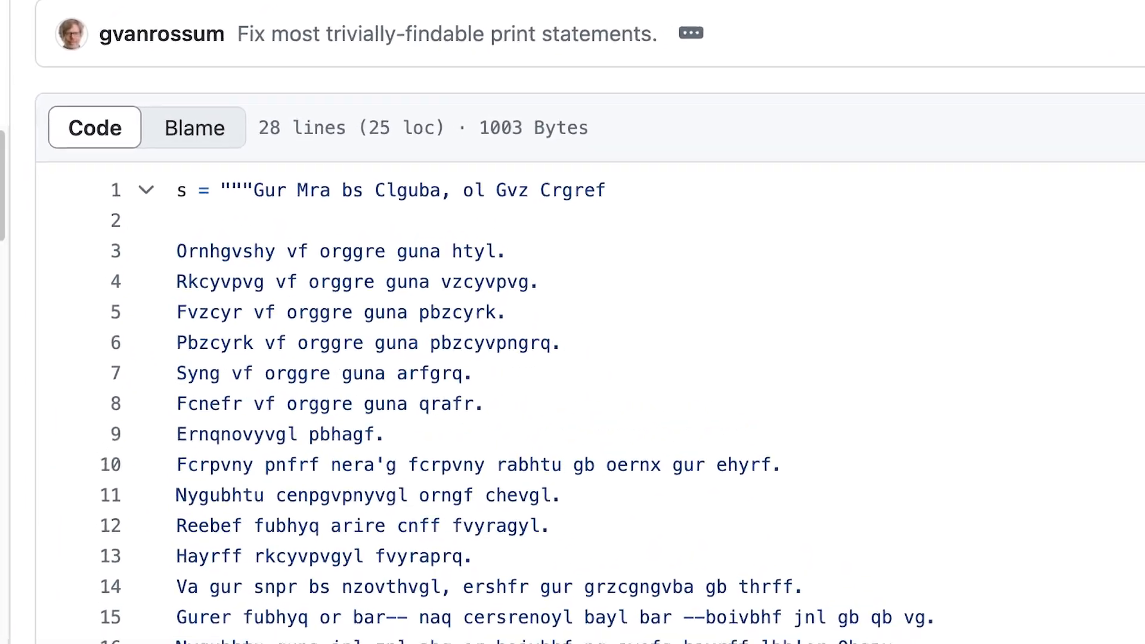
Scroll through this.py's encoded string to the ROT13 decoding loop and final print.
scroll(down, 3)
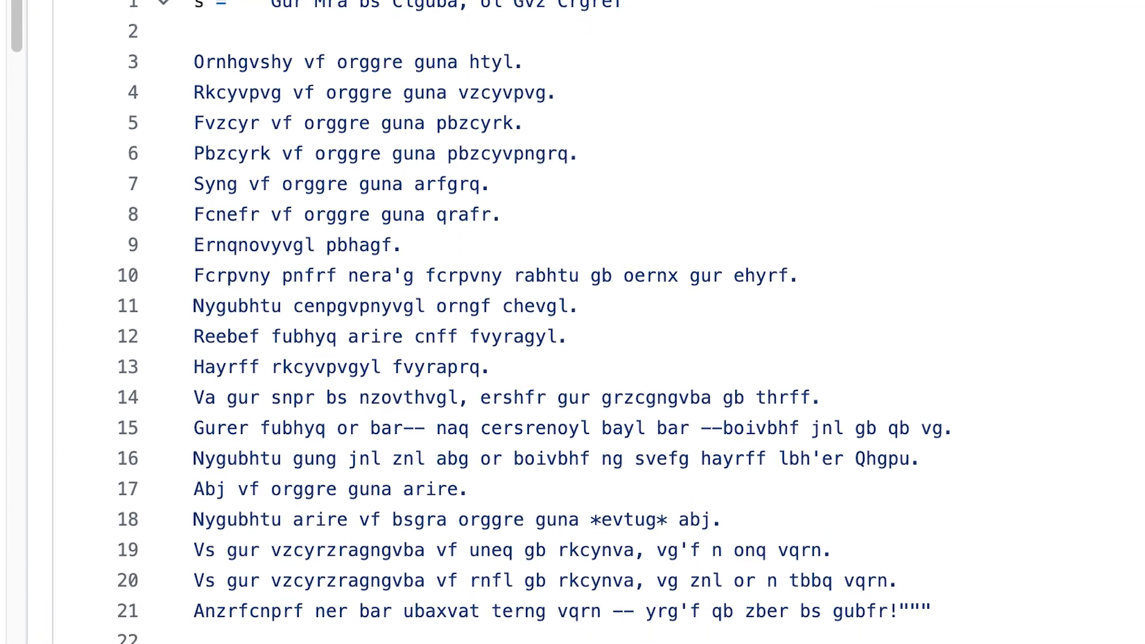
scroll(down, 3)
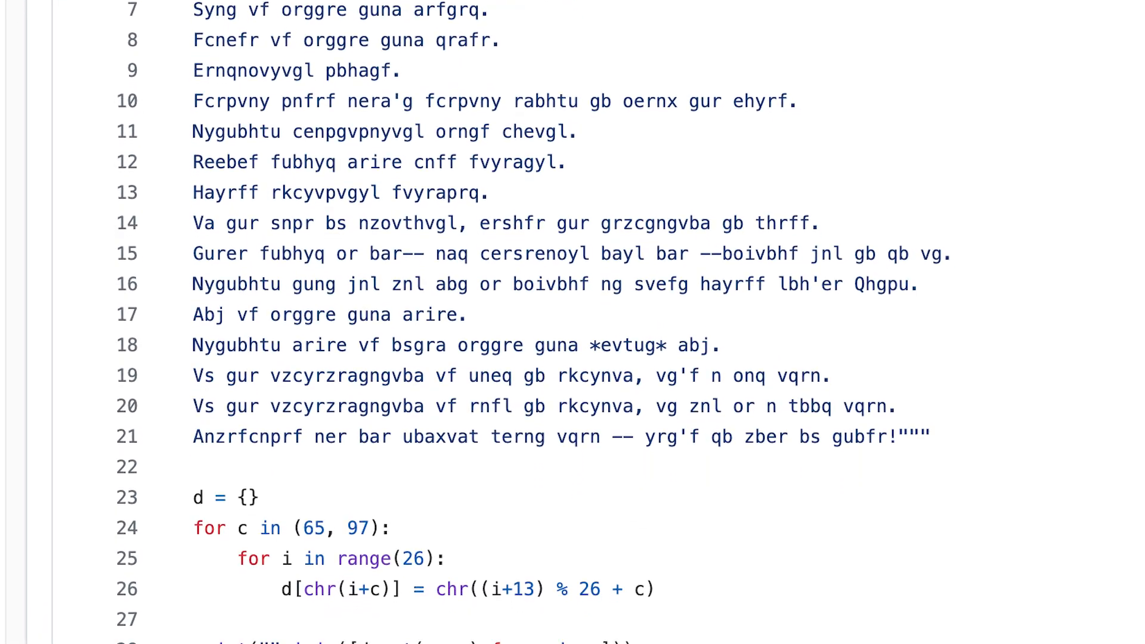
scroll(down, 3)
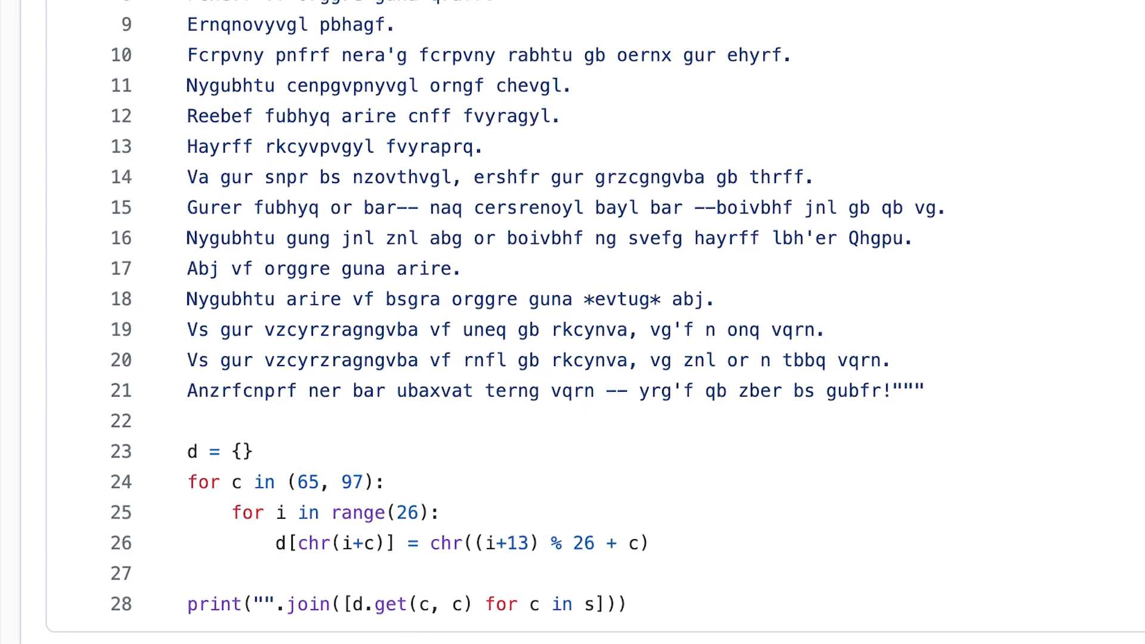